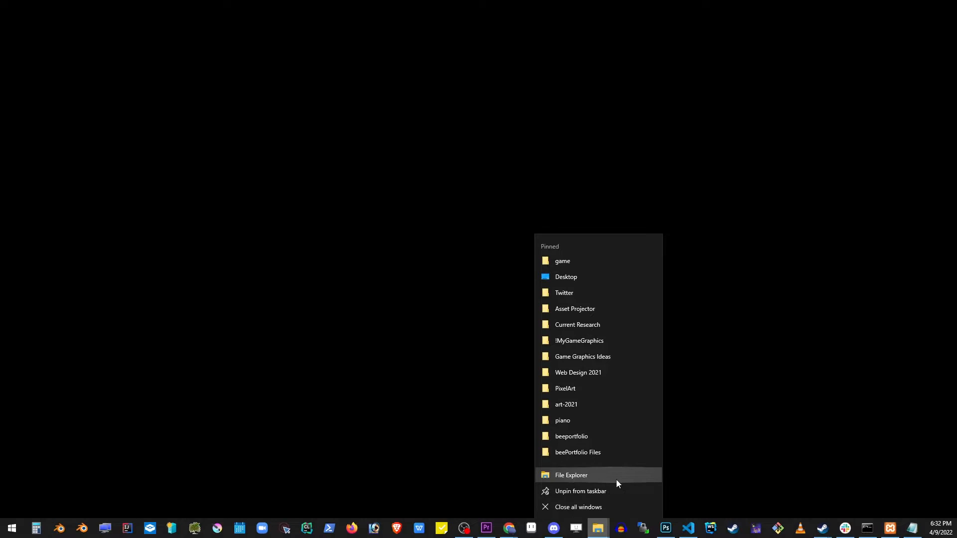
Open File Explorer and navigate into C:\xampp\htdocs.
click(570, 475)
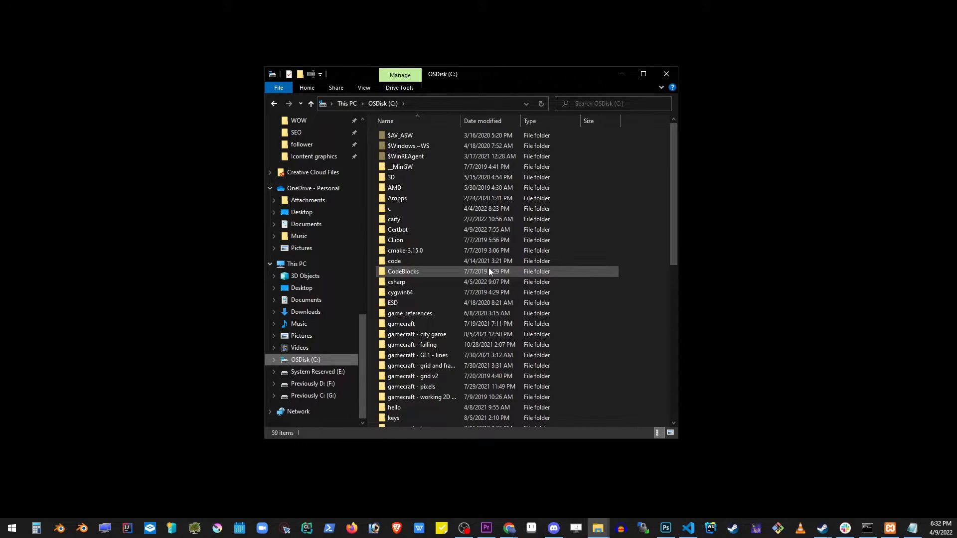
scroll(down, 3)
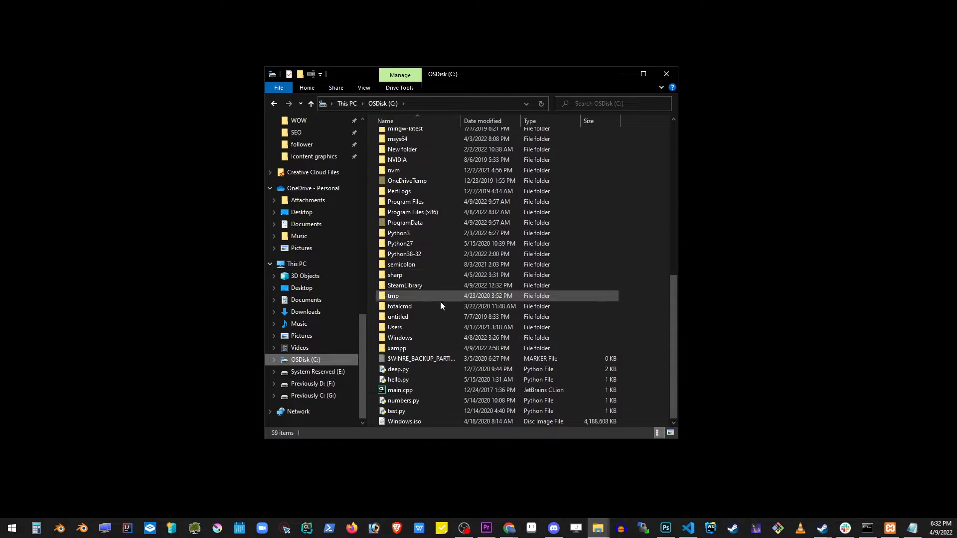
double_click(396, 348)
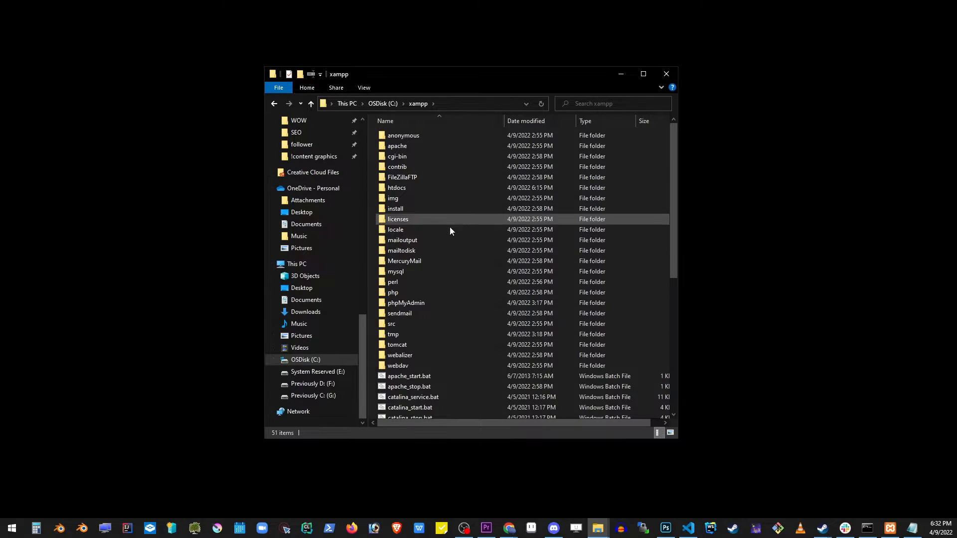
click(397, 187)
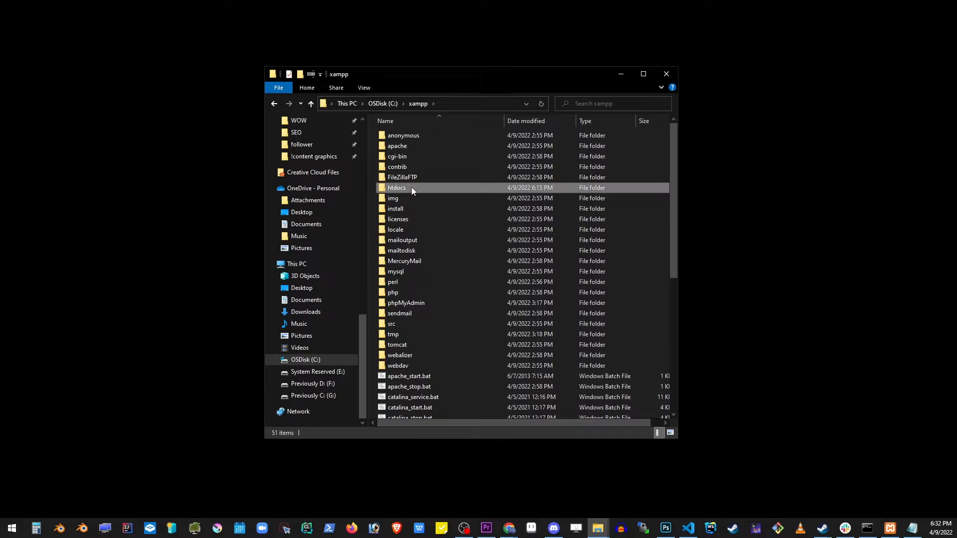
double_click(396, 188)
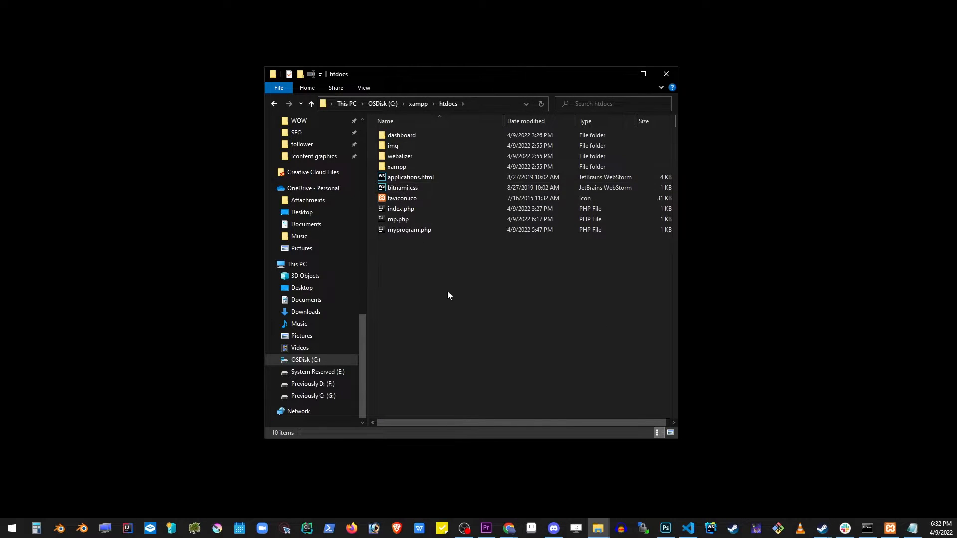
mouse_move(488, 327)
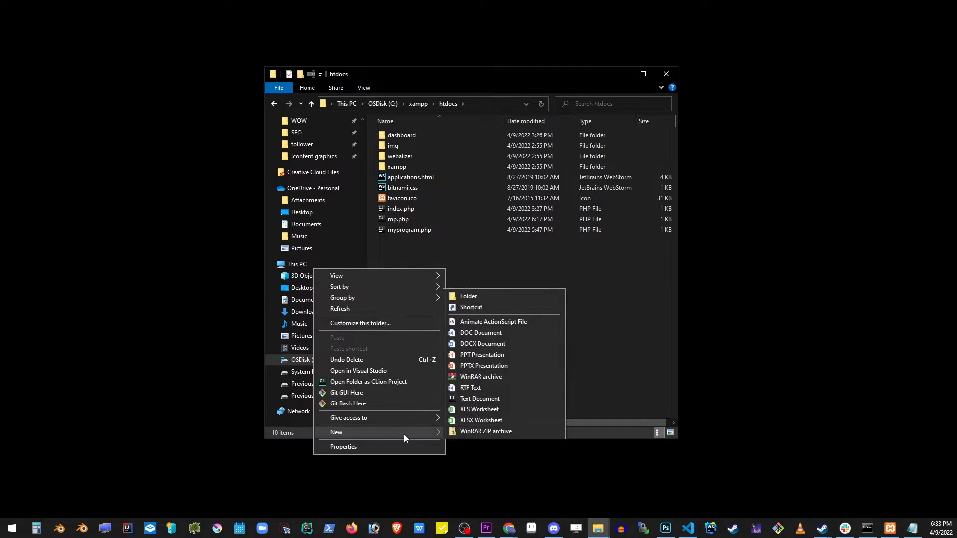
Create a myproject folder in htdocs with an empty index.php inside, confirming the extension change.
click(468, 296)
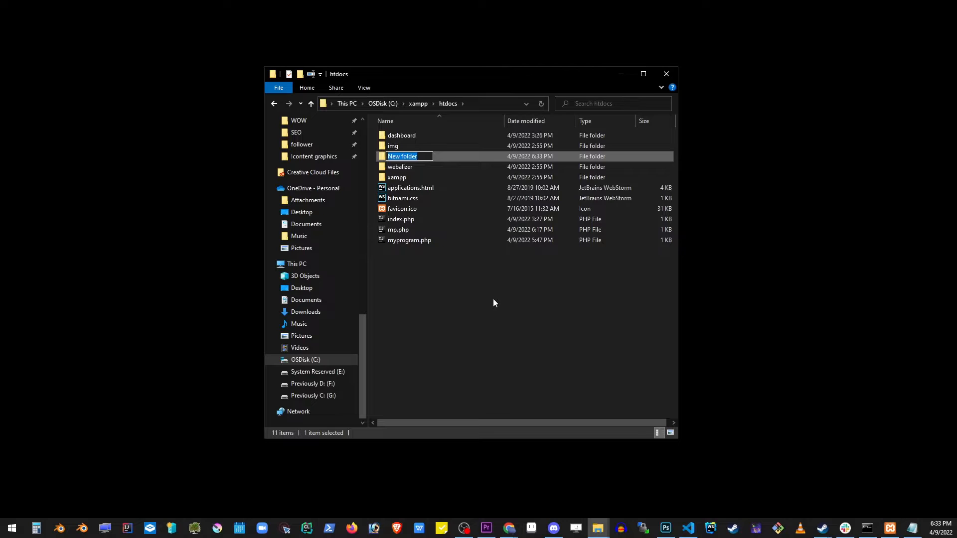
text(myproject)
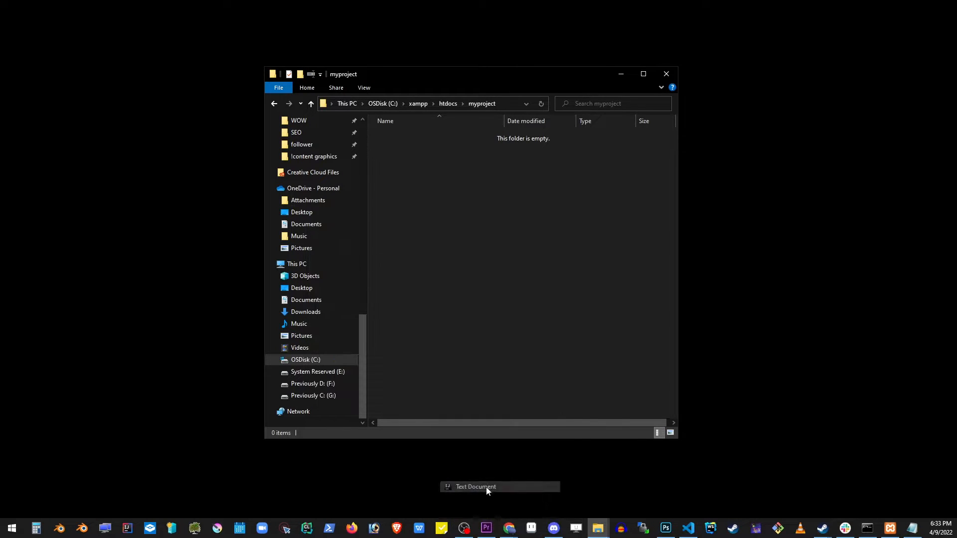
click(476, 486)
text(index.php)
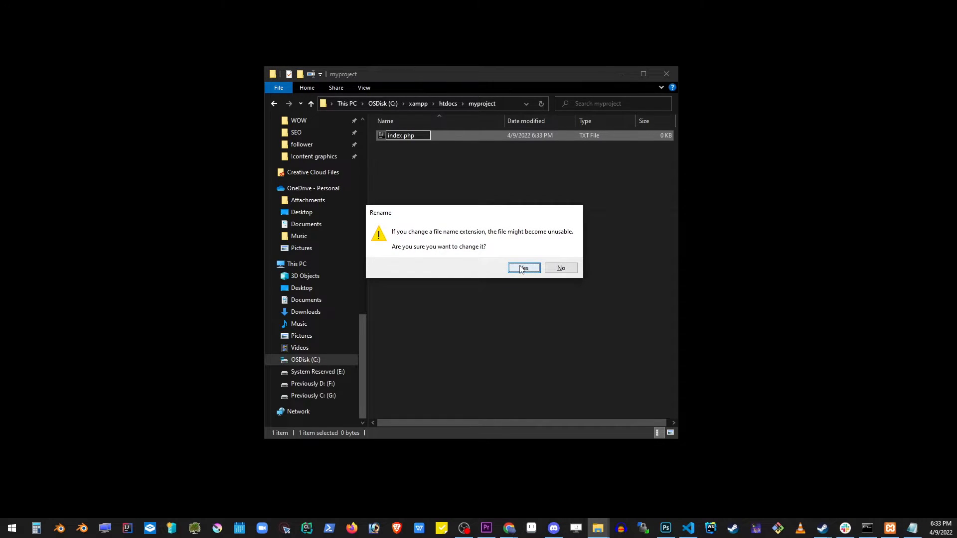
click(524, 268)
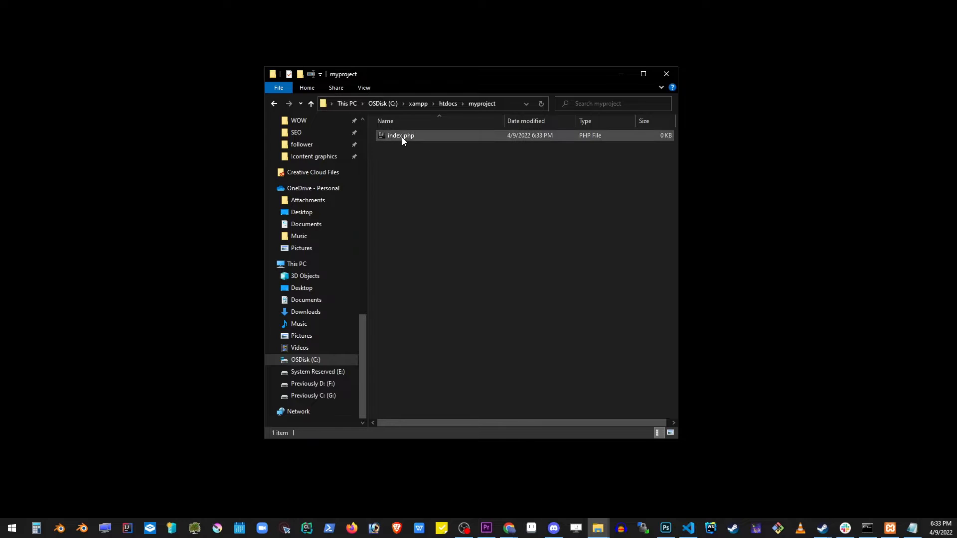
Open index.php from Explorer's context menu in Code for writing the PHP page.
right_click(400, 135)
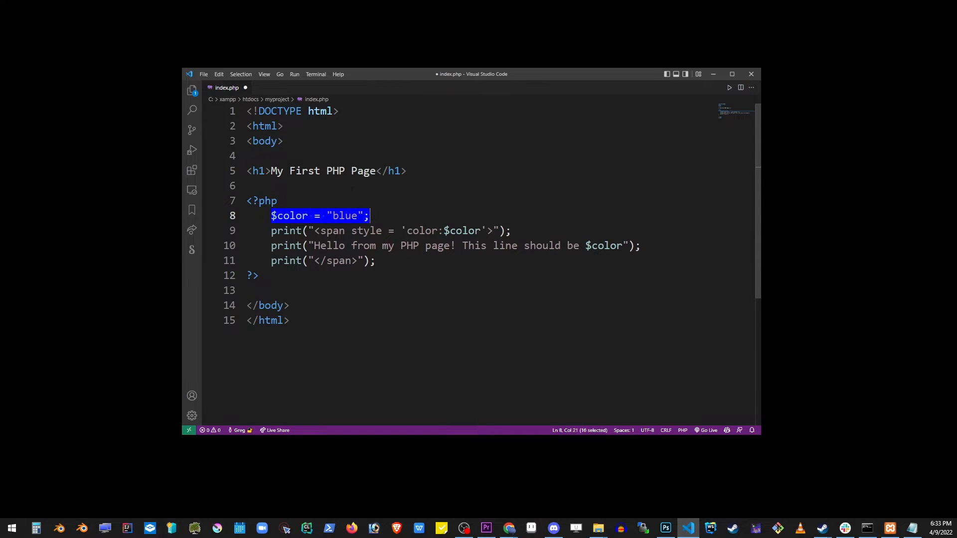
Review the $color variable and print statements, then save index.php via File > Save.
double_click(344, 215)
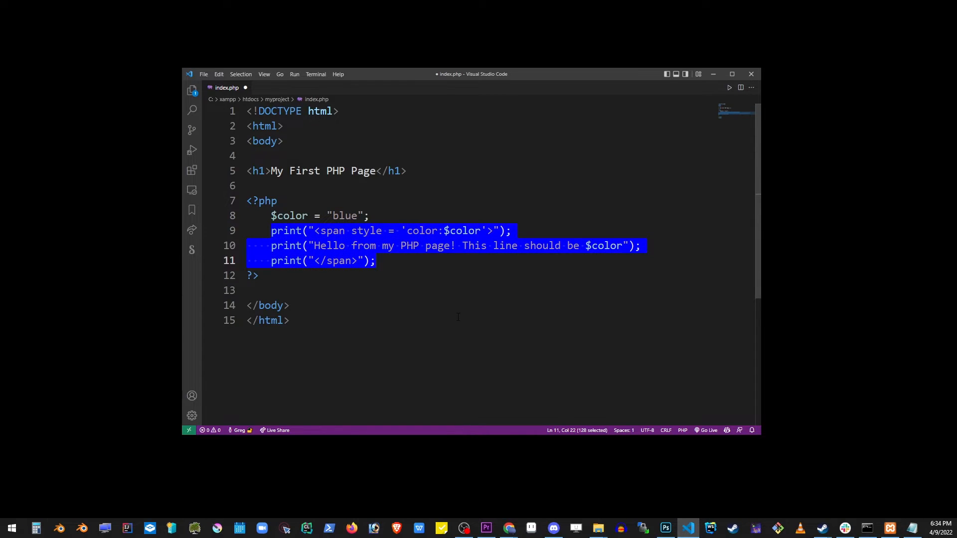
click(277, 200)
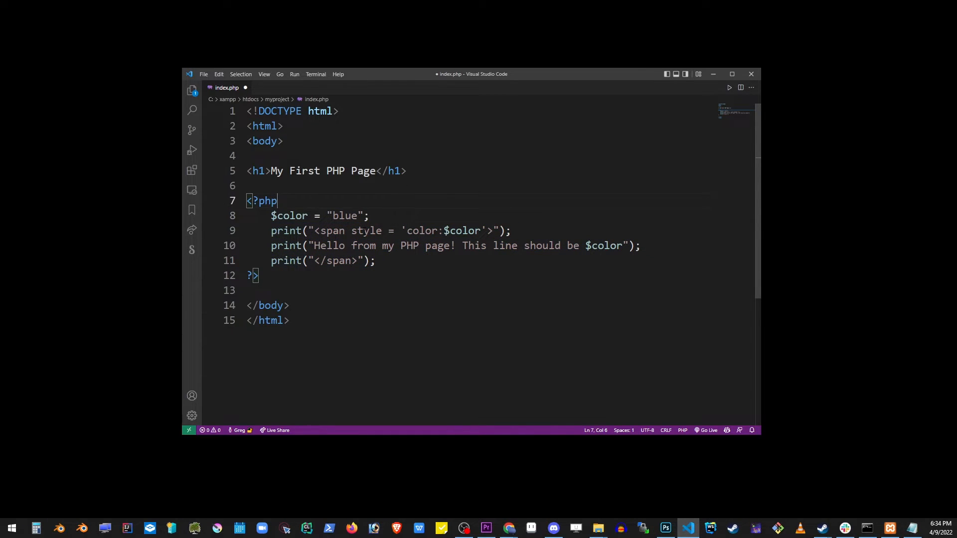
double_click(464, 230)
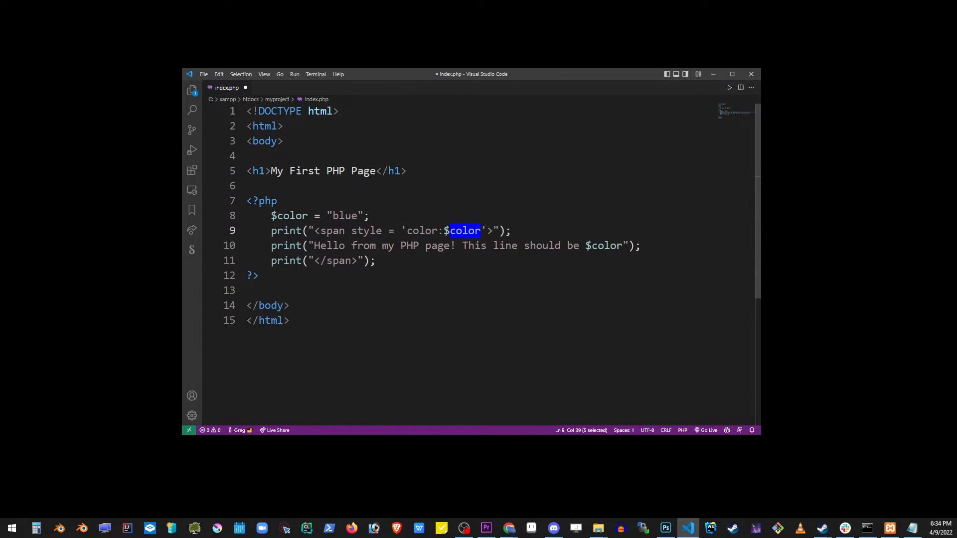
double_click(606, 245)
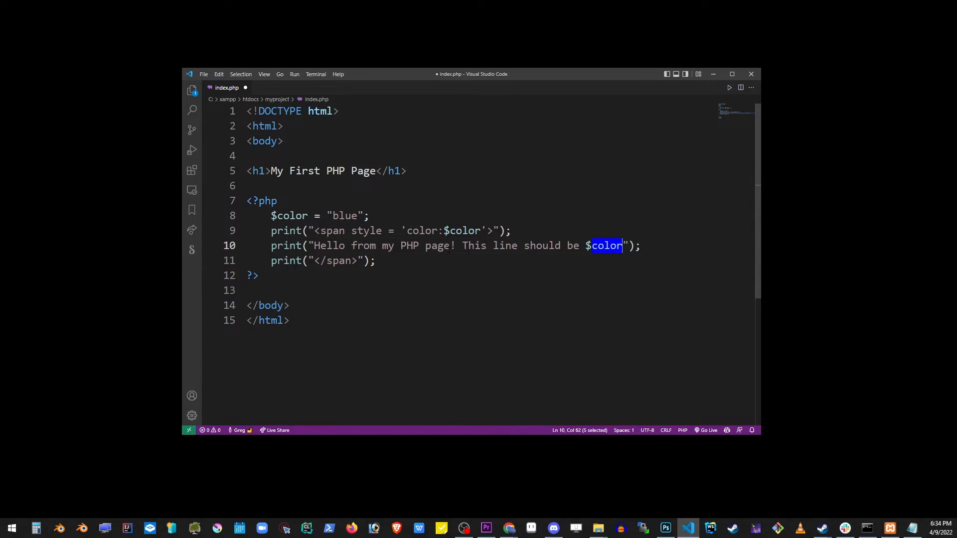
double_click(335, 260)
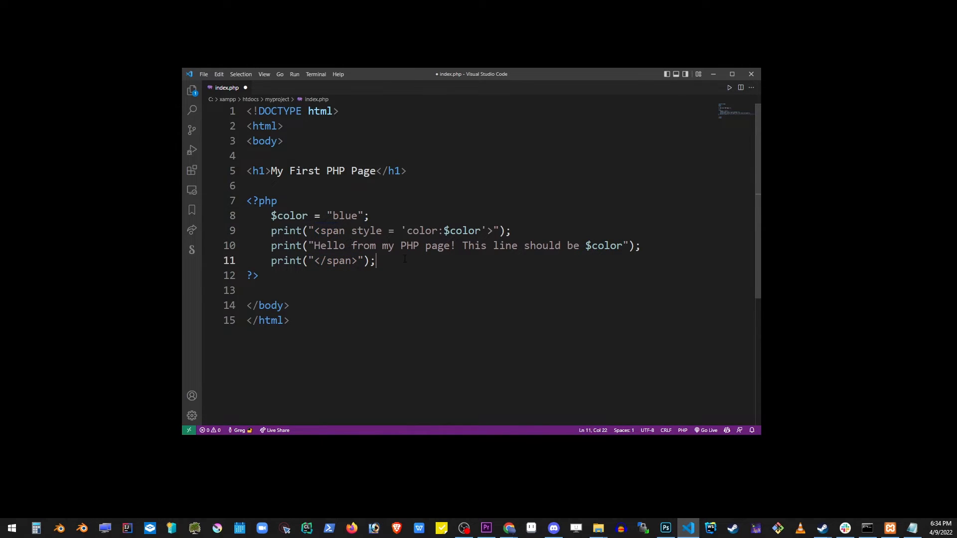
click(203, 74)
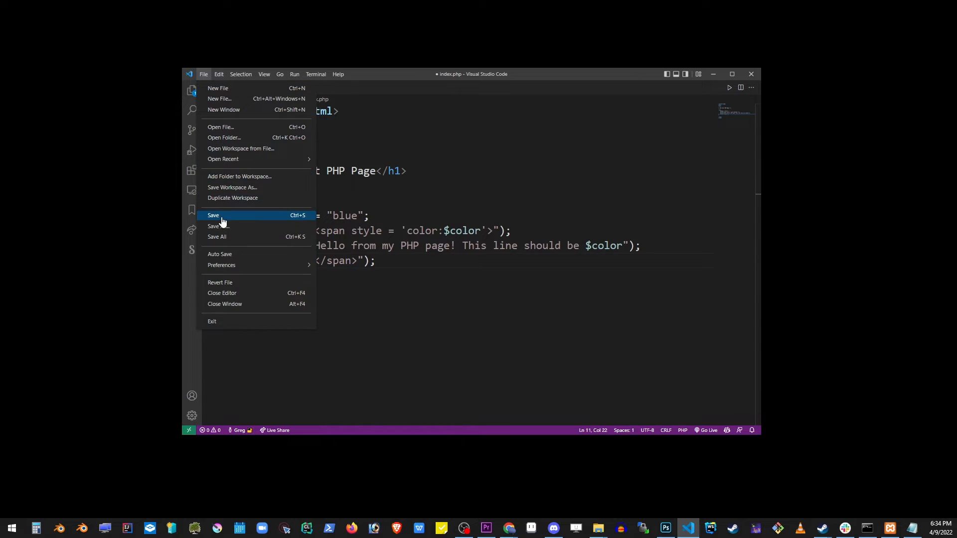
click(213, 216)
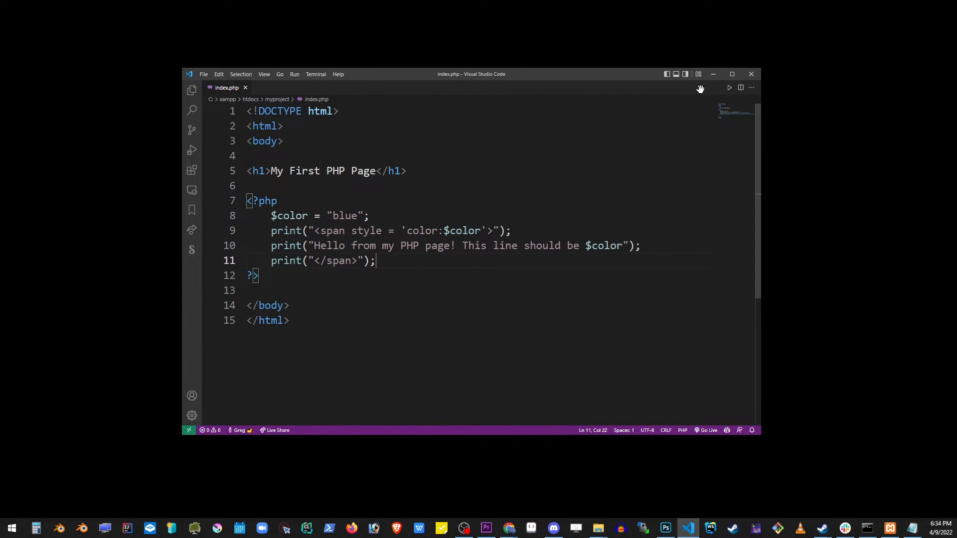
Load localhost/myproject in Chrome to see the blue Hello line, then return to the editor.
click(507, 528)
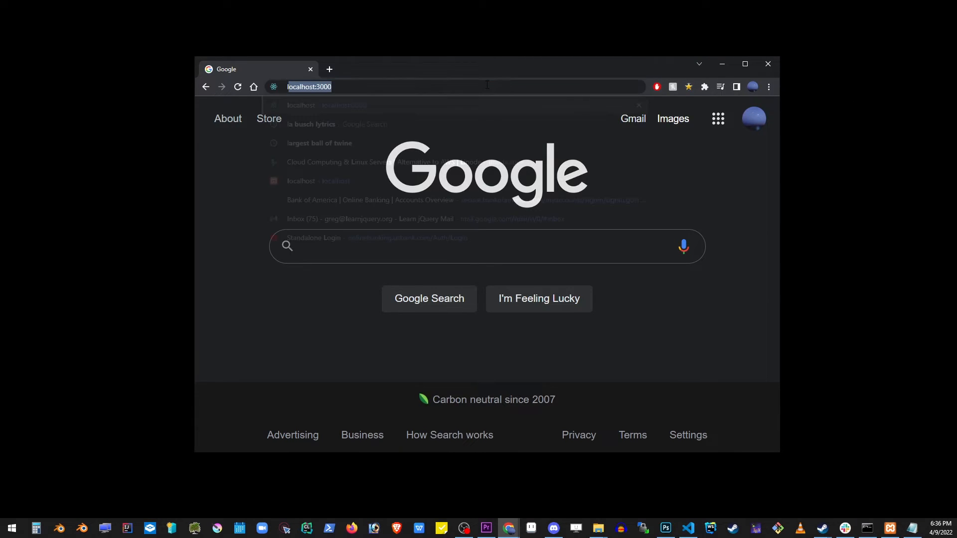
text(localhost/myproject/)
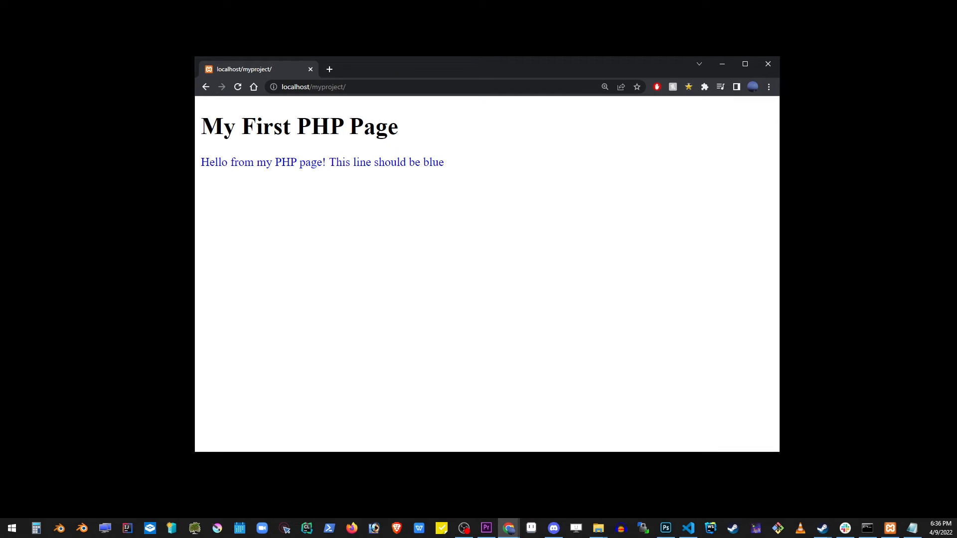
click(687, 527)
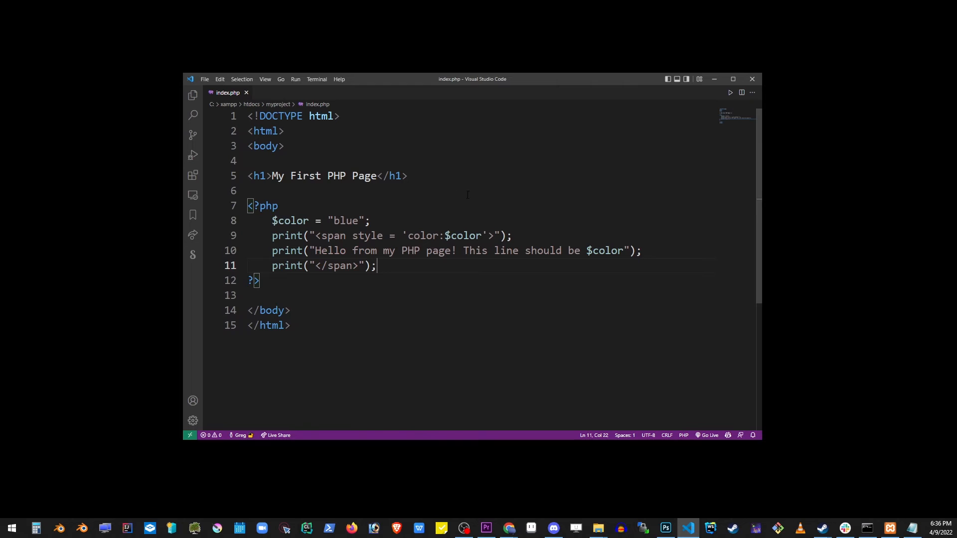
Change the $color value from blue to orange in index.php.
double_click(346, 220)
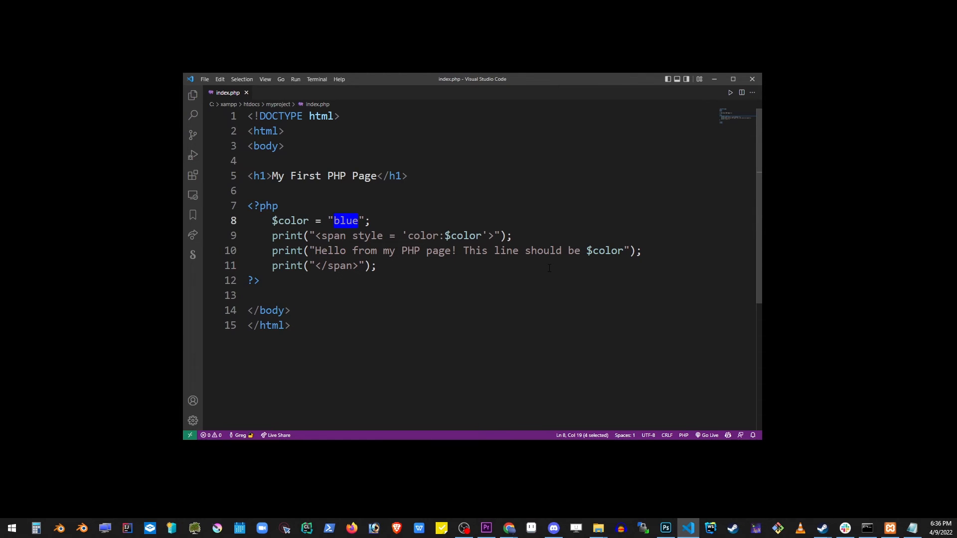
text(orange)
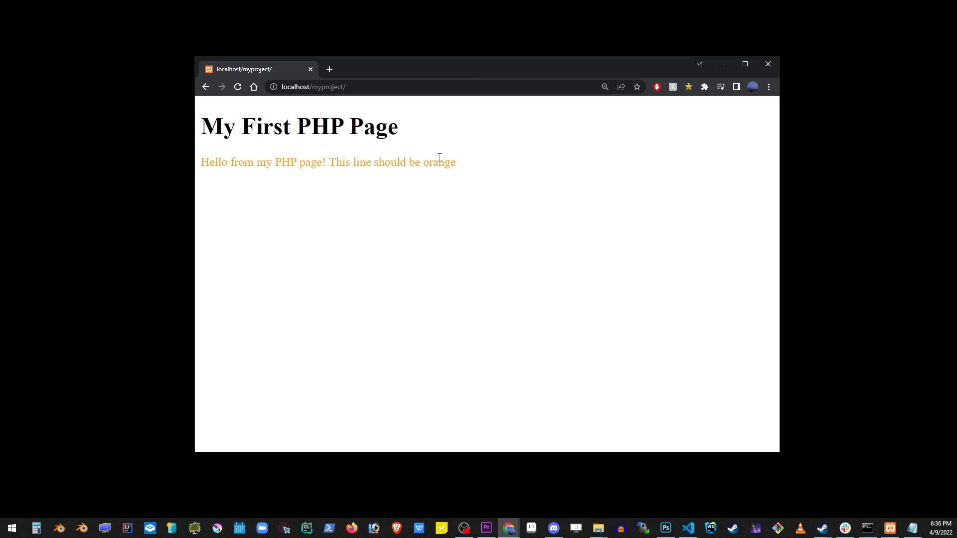
mouse_move(710, 301)
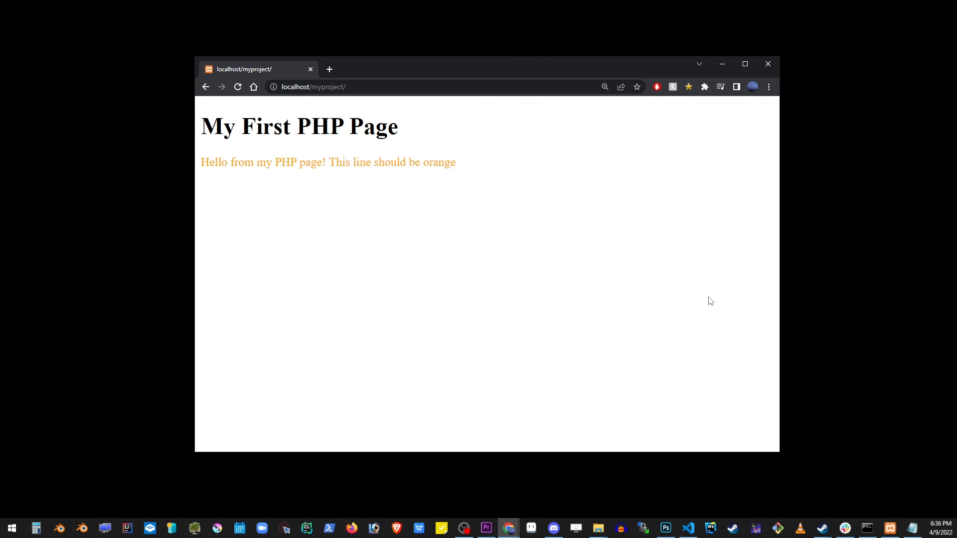